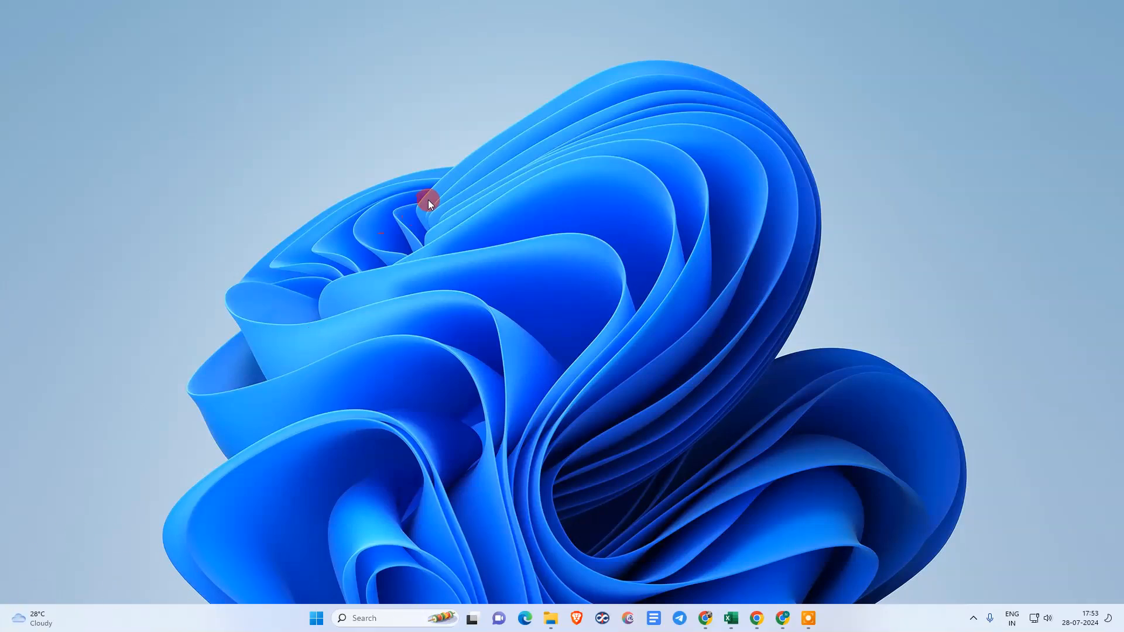
pyautogui.moveTo(673, 323)
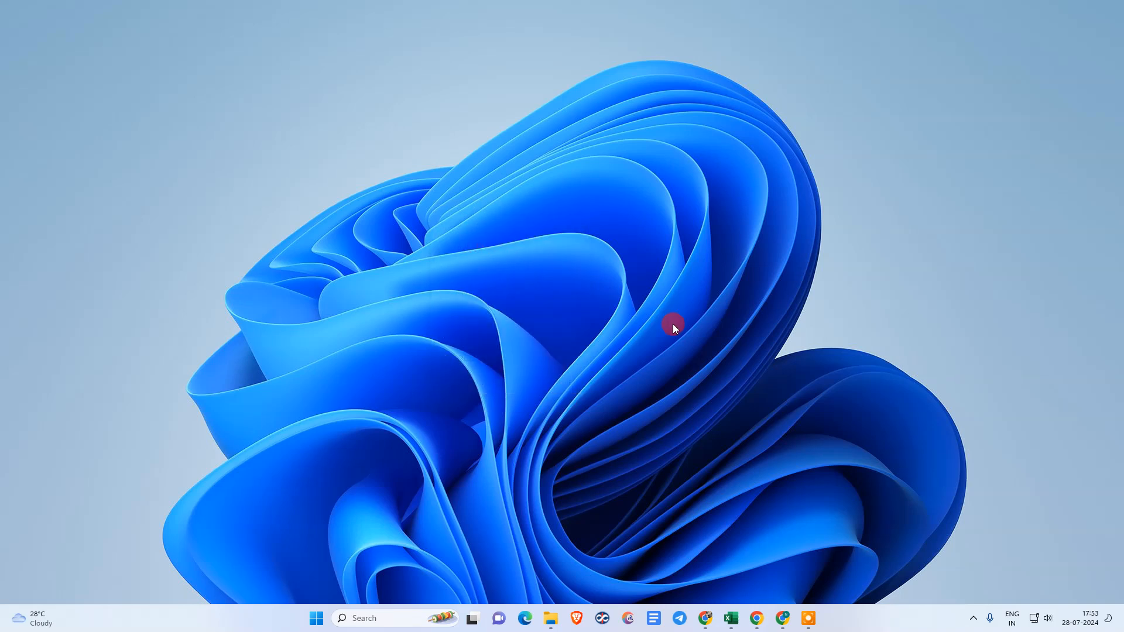
pyautogui.moveTo(523, 141)
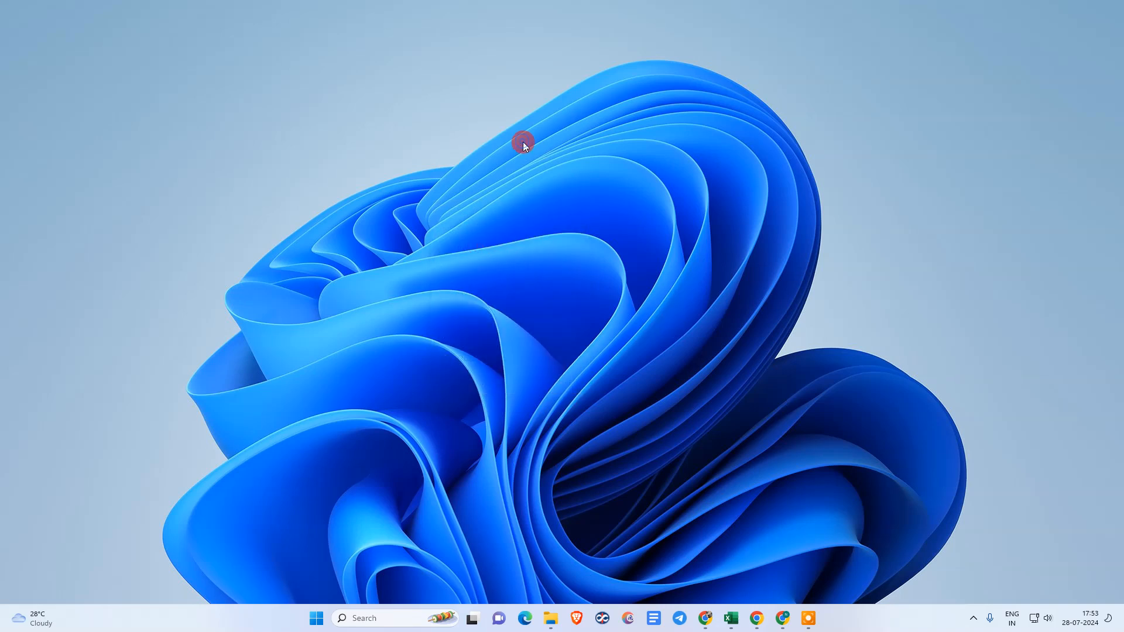
pyautogui.moveTo(523, 281)
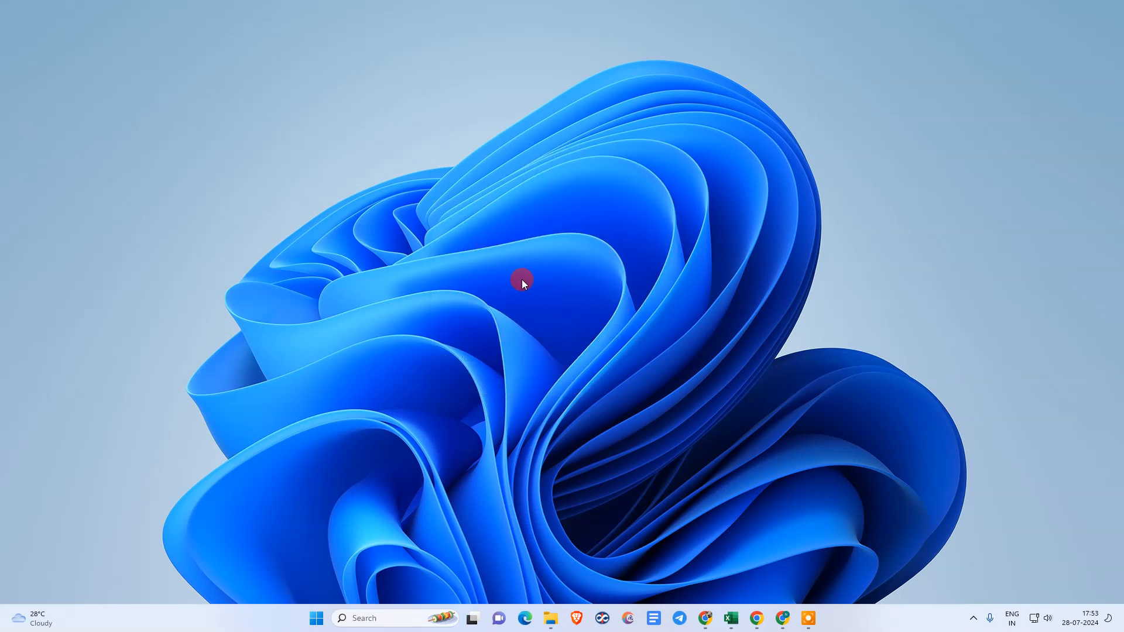
pyautogui.moveTo(591, 329)
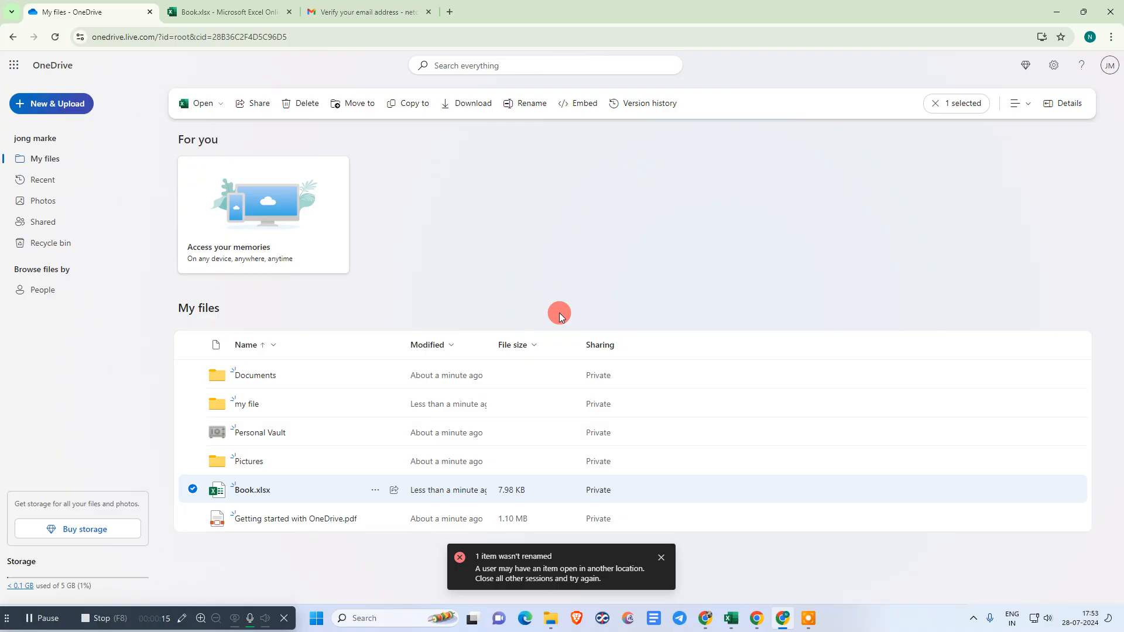
# Deselect Book.xlsx, then dismiss the 100 GB free-storage offer pop-up and trial banner.
pyautogui.click(54, 36)
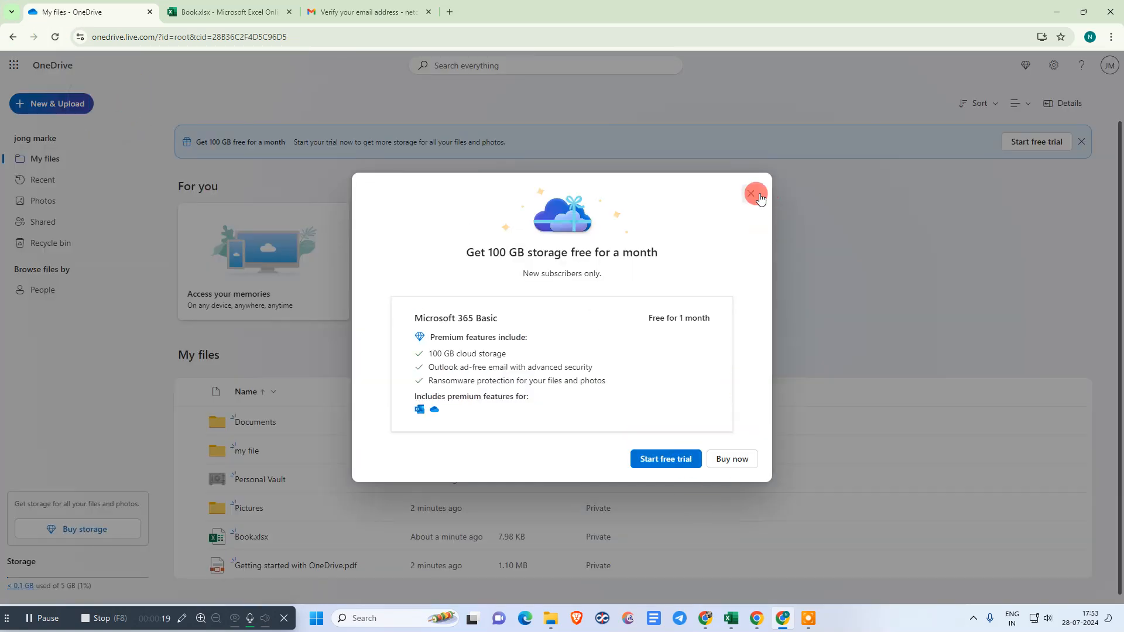
pyautogui.click(754, 194)
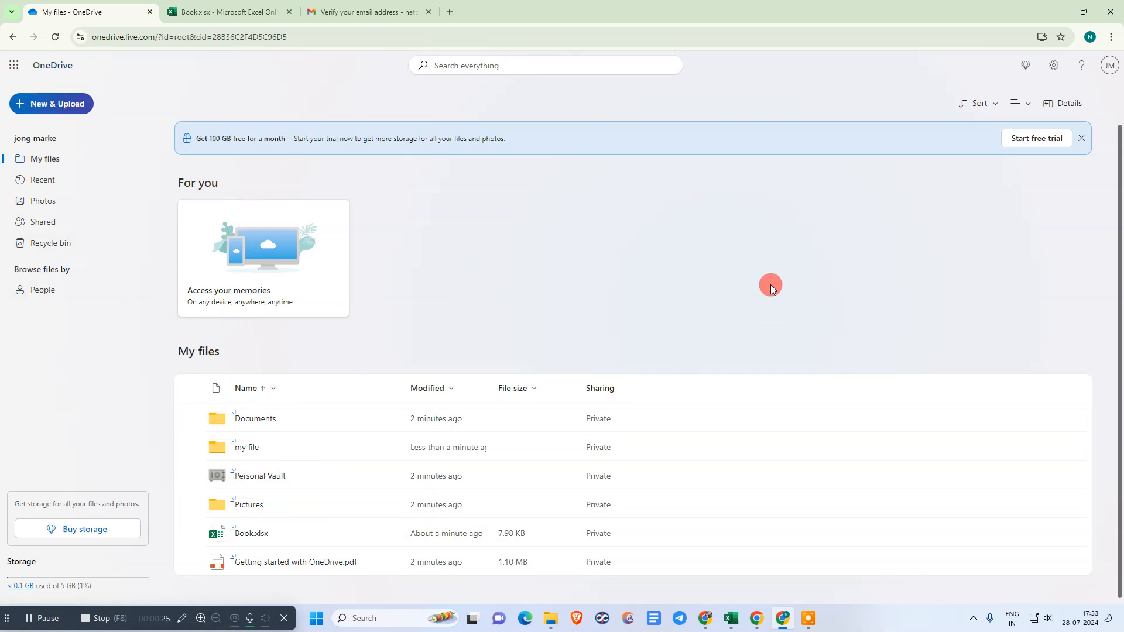
pyautogui.moveTo(1092, 249)
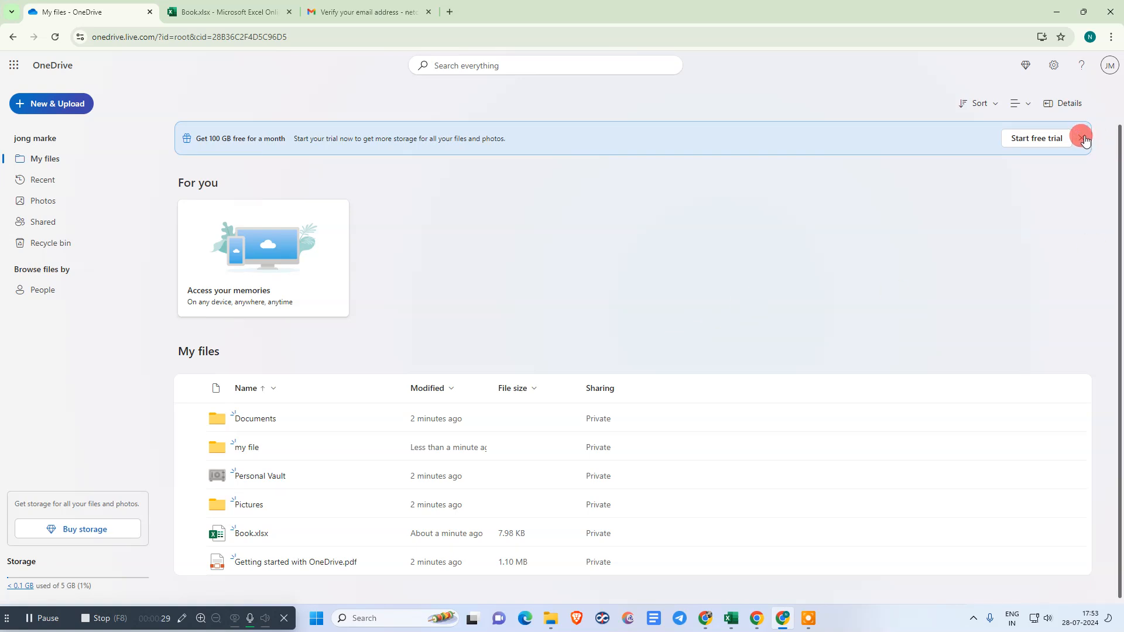
pyautogui.click(1085, 138)
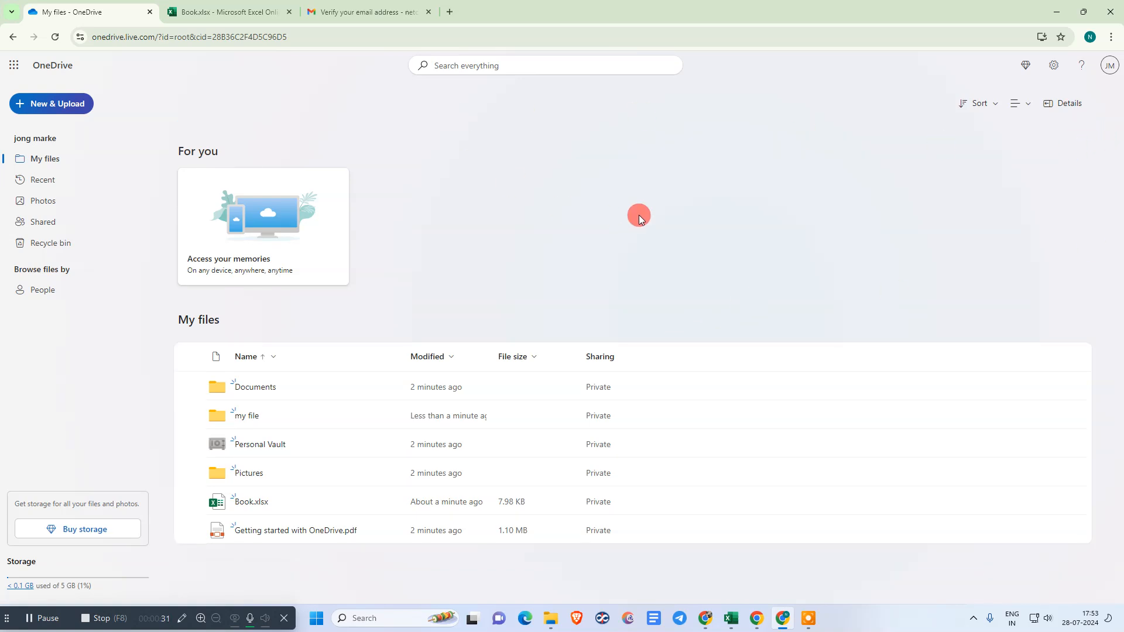
pyautogui.moveTo(313, 540)
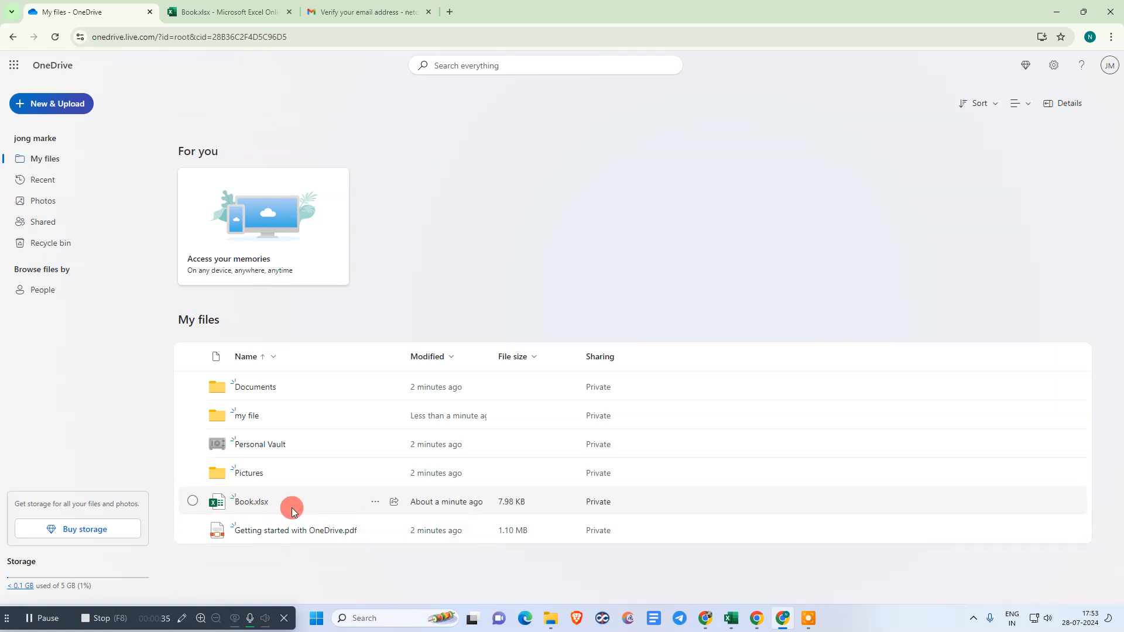
pyautogui.moveTo(45, 158)
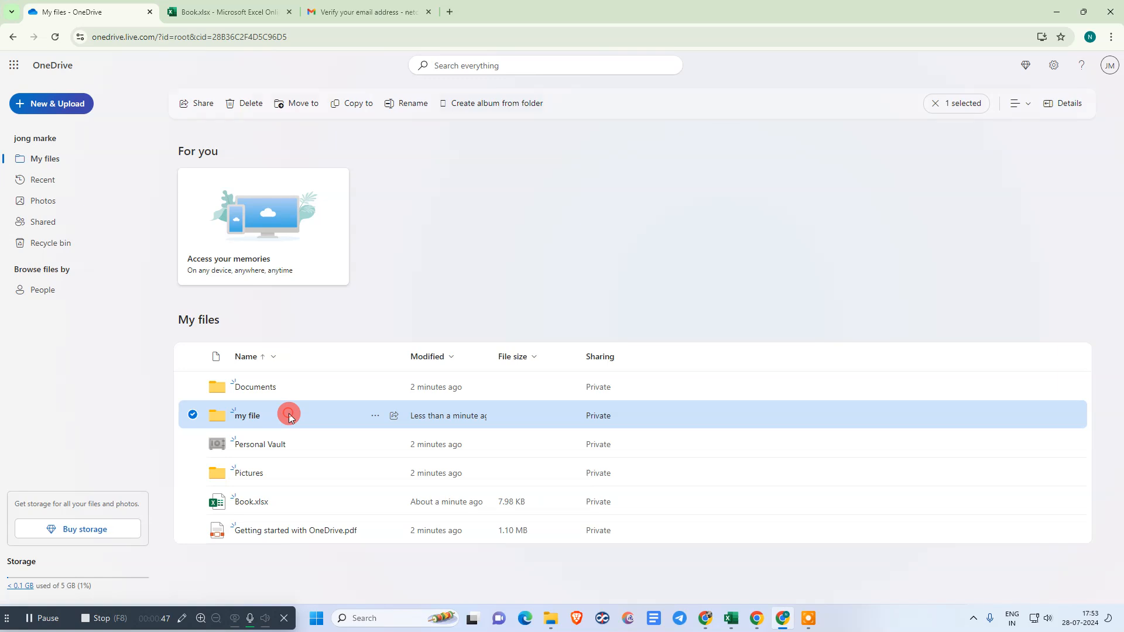
pyautogui.doubleClick(246, 416)
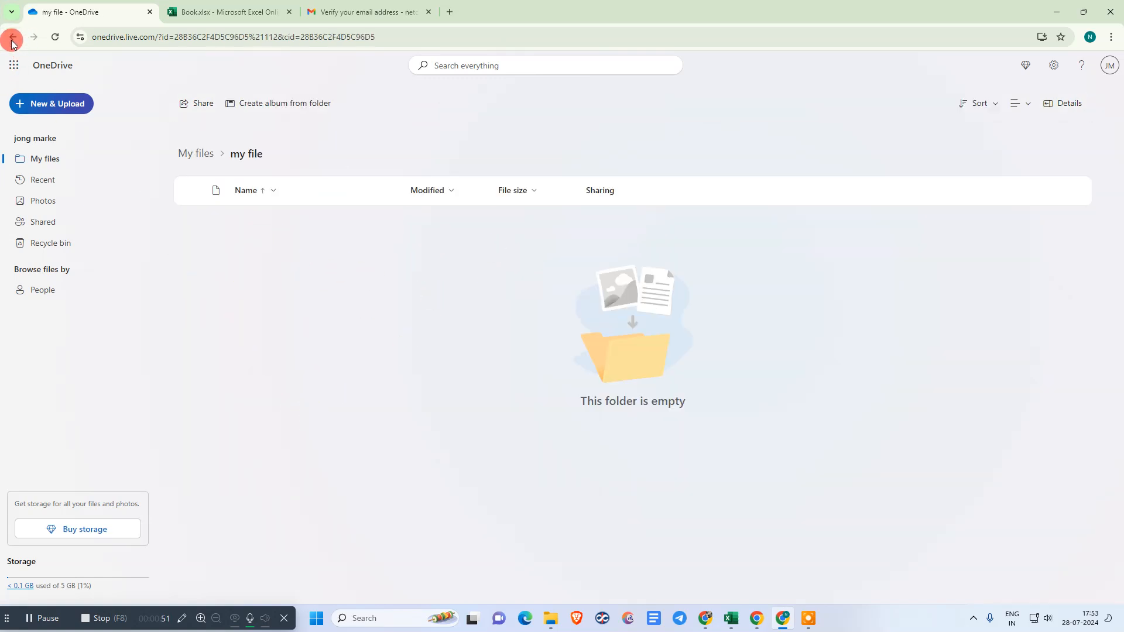
pyautogui.click(12, 36)
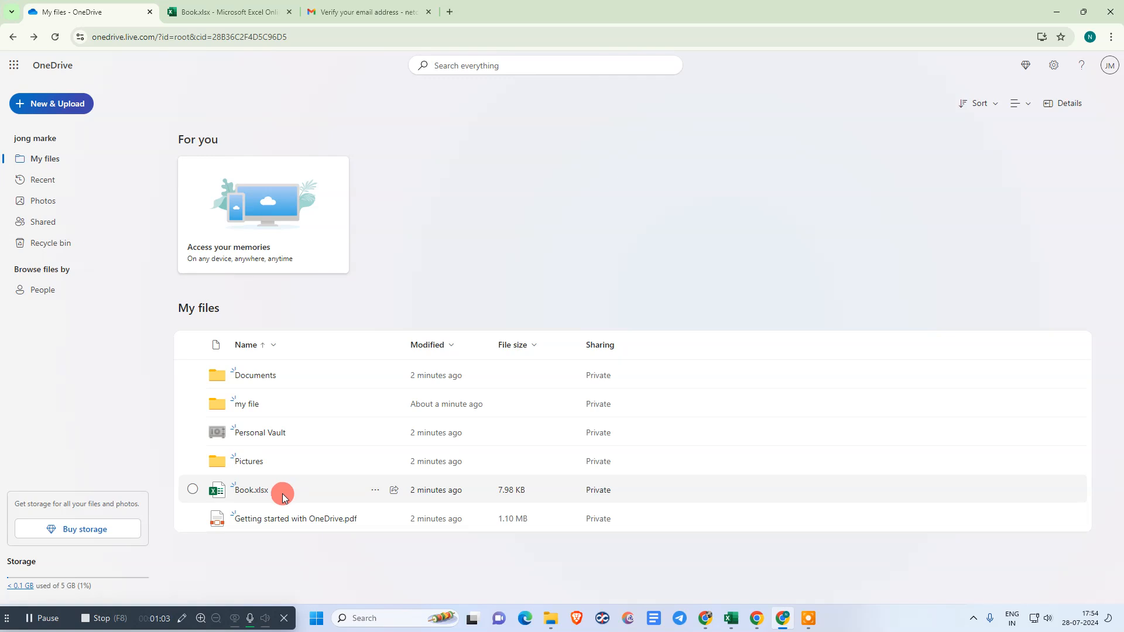
pyautogui.click(374, 490)
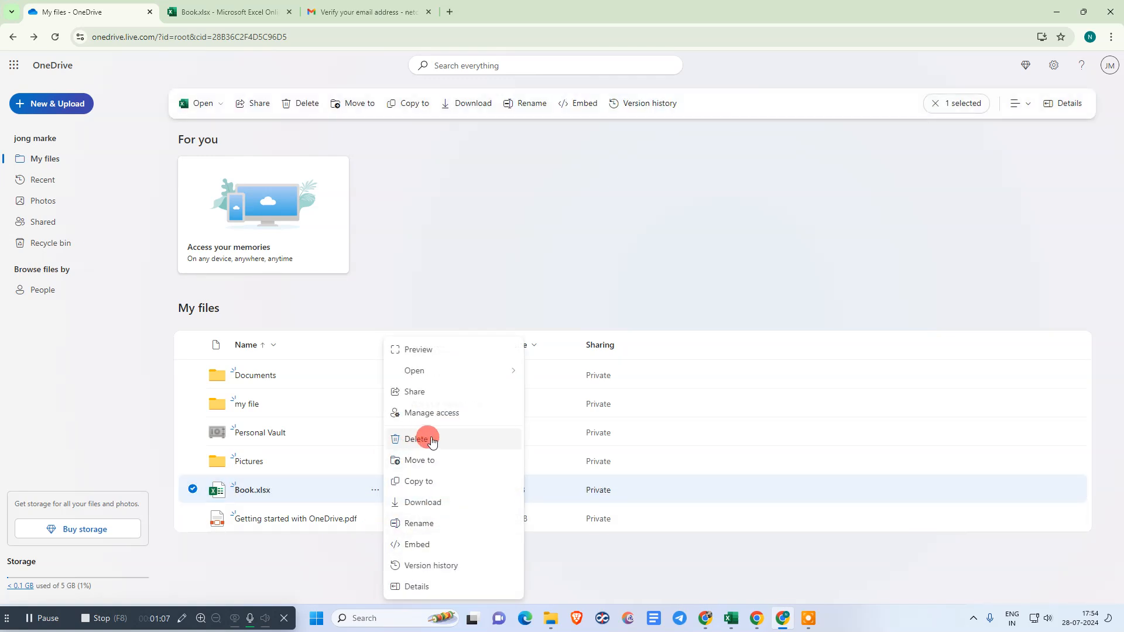
pyautogui.click(373, 387)
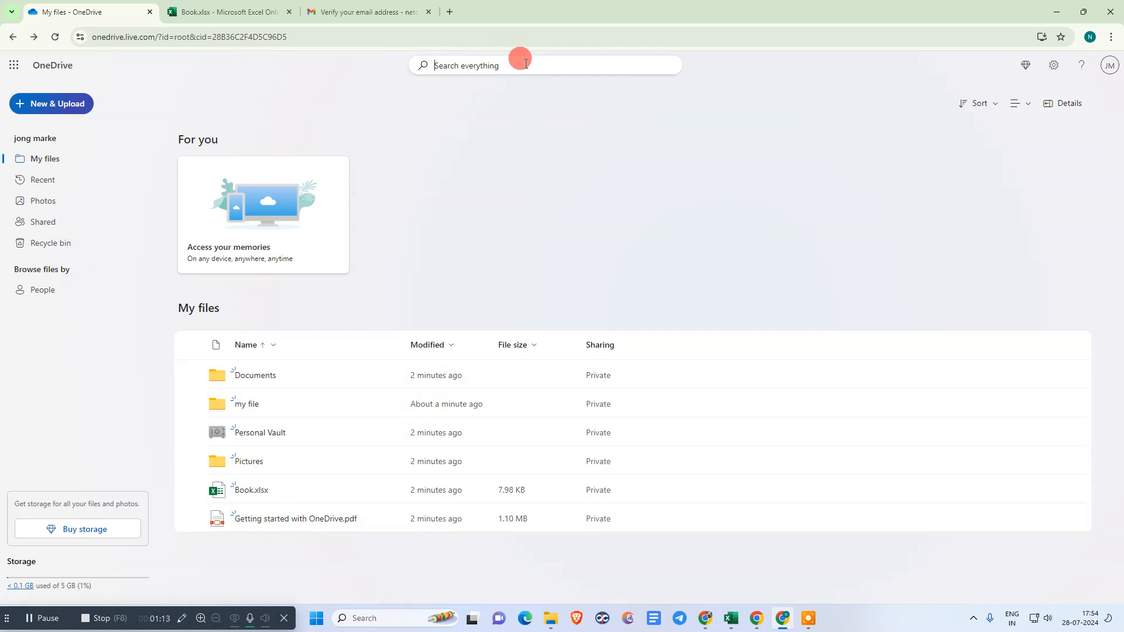
# Search for 'book', select the Book.xlsx result, then clear the search.
pyautogui.write('my')
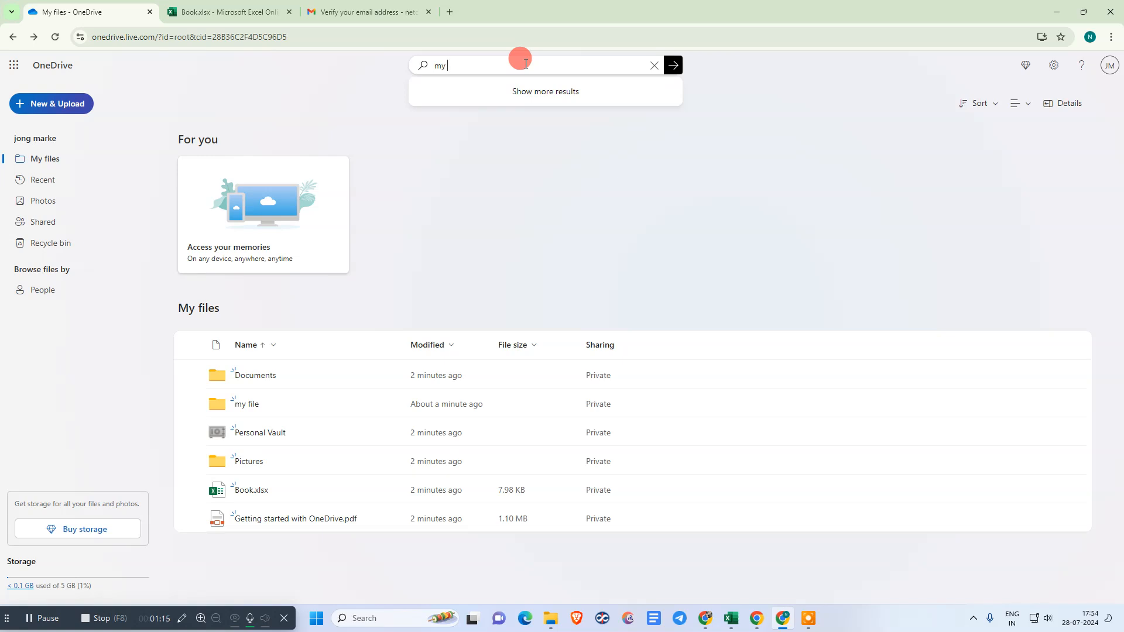
pyautogui.write('book')
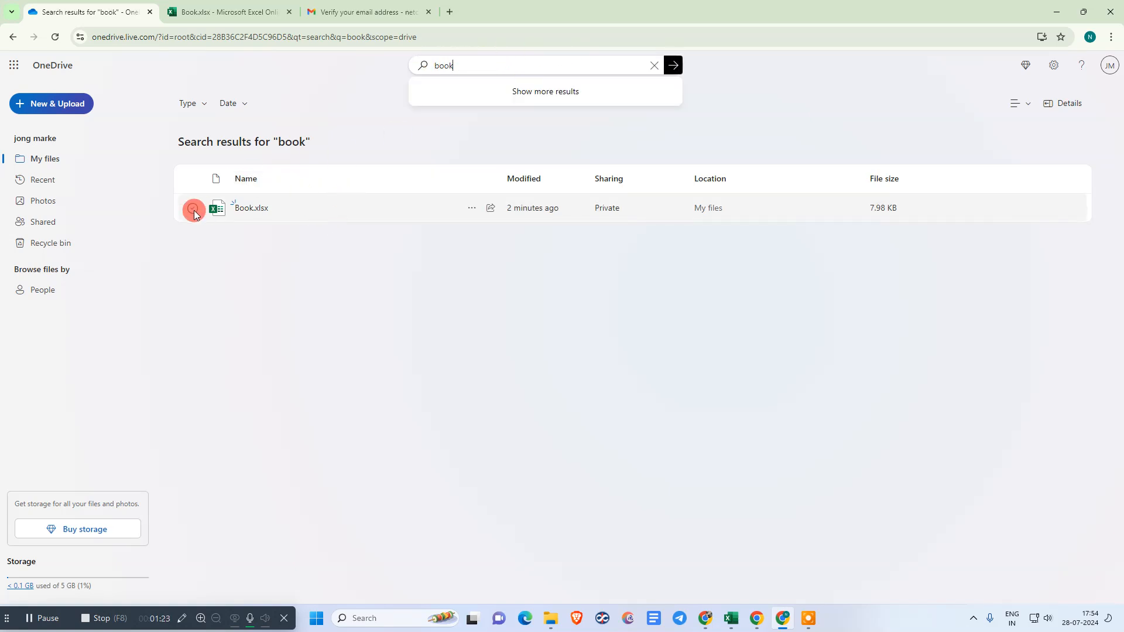
pyautogui.click(192, 208)
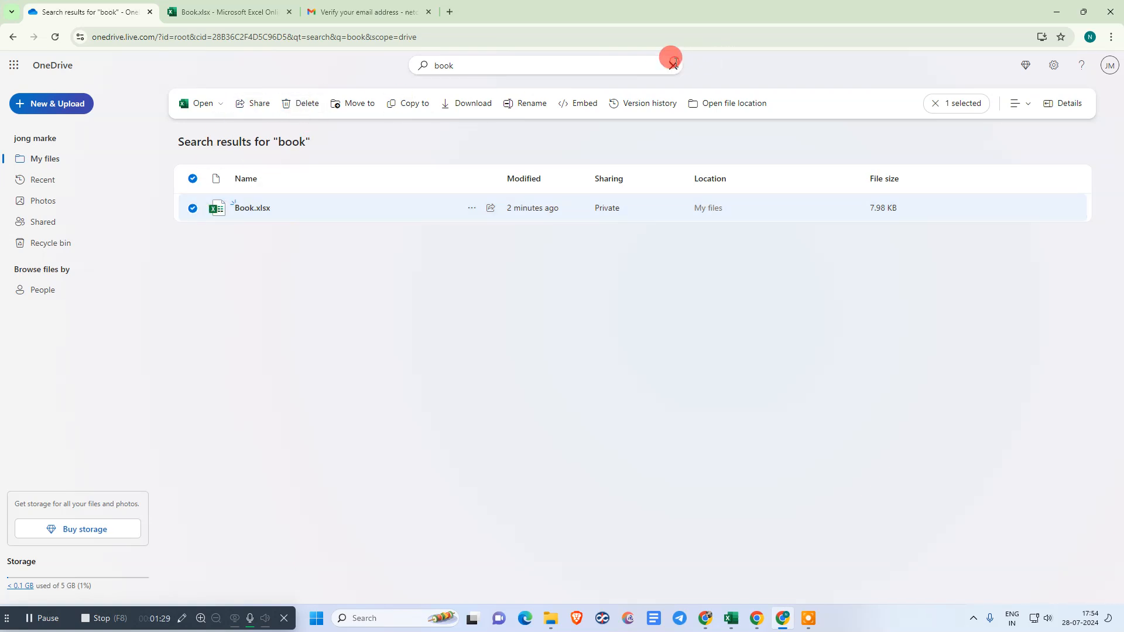
pyautogui.click(670, 65)
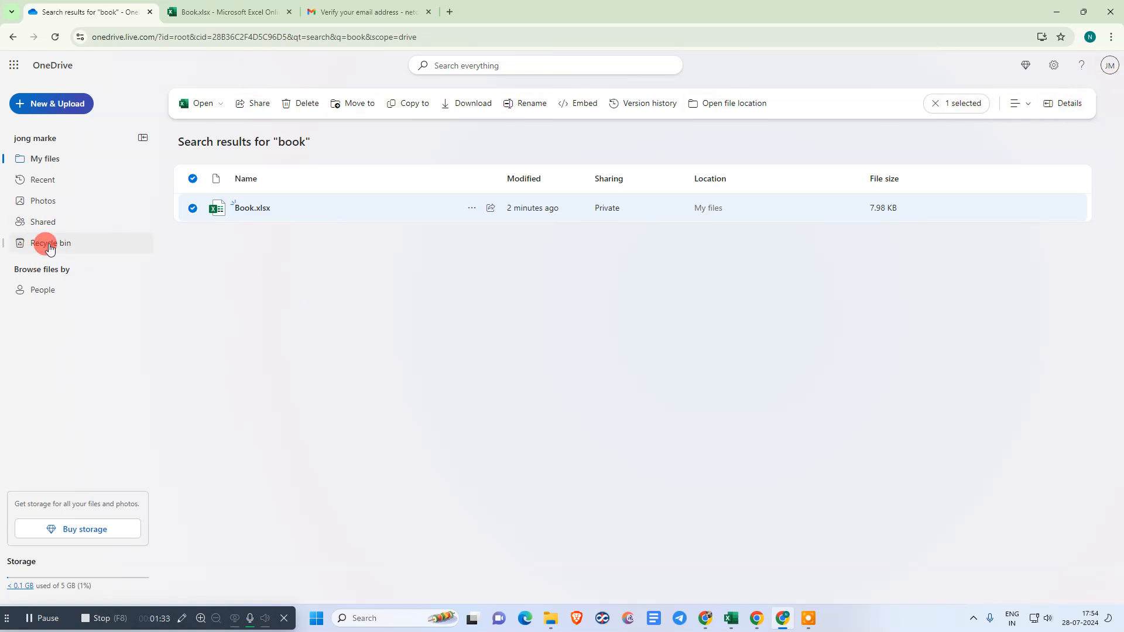
# Open the Recycle bin from the left navigation pane and confirm it is empty.
pyautogui.click(48, 243)
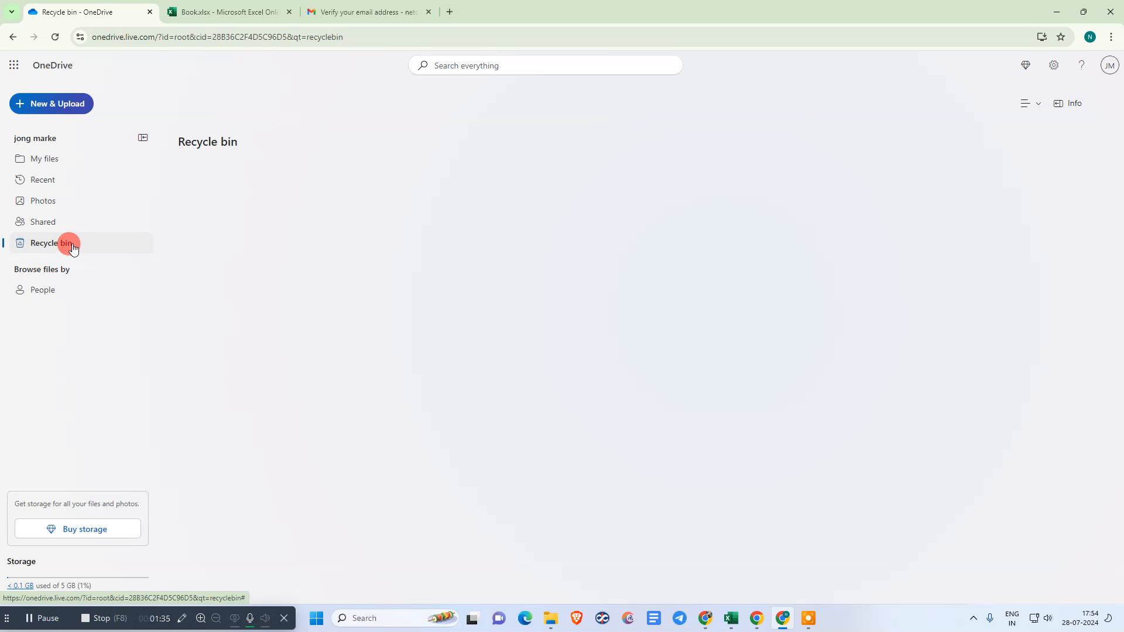
pyautogui.click(51, 243)
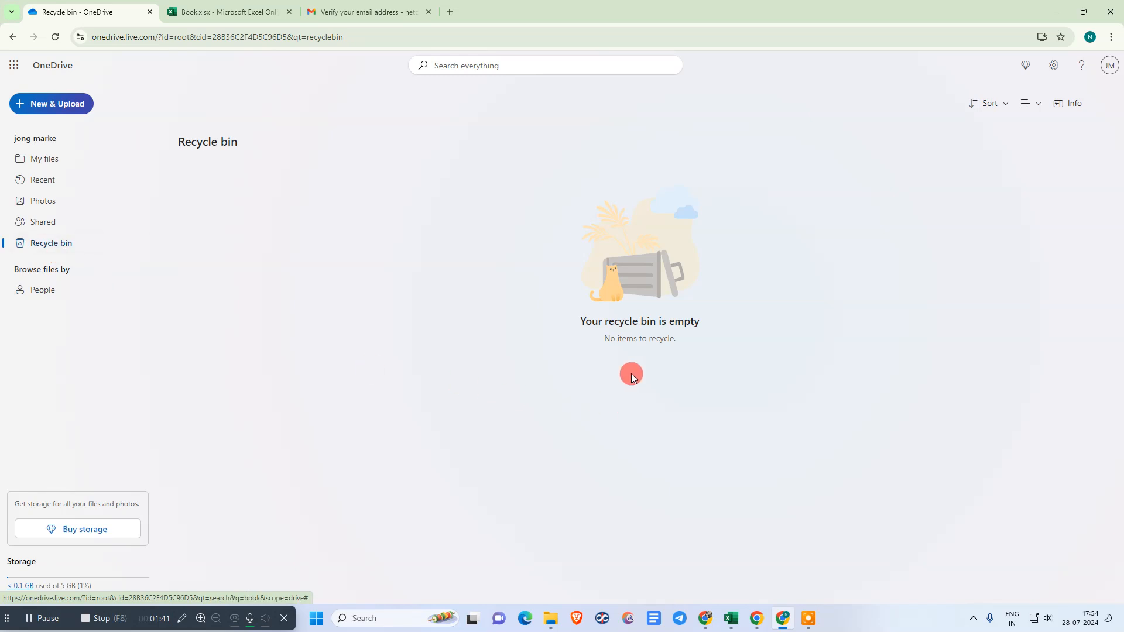
pyautogui.moveTo(473, 285)
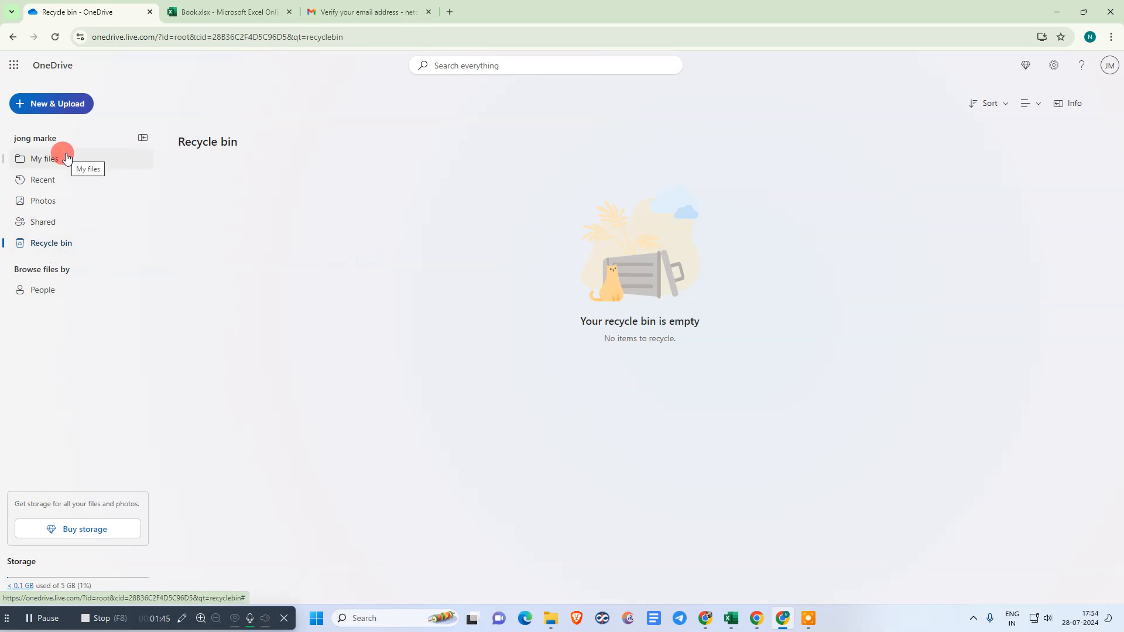
# From My files, try deleting Book.xlsx and dismiss the deletion-failed notice.
pyautogui.click(42, 159)
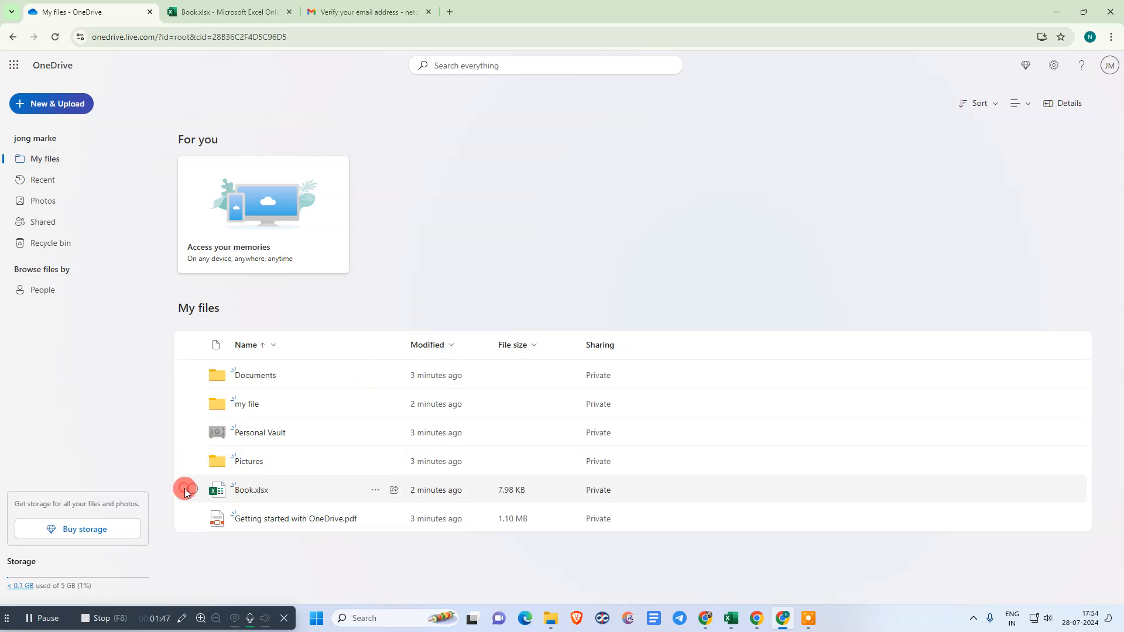
pyautogui.click(191, 490)
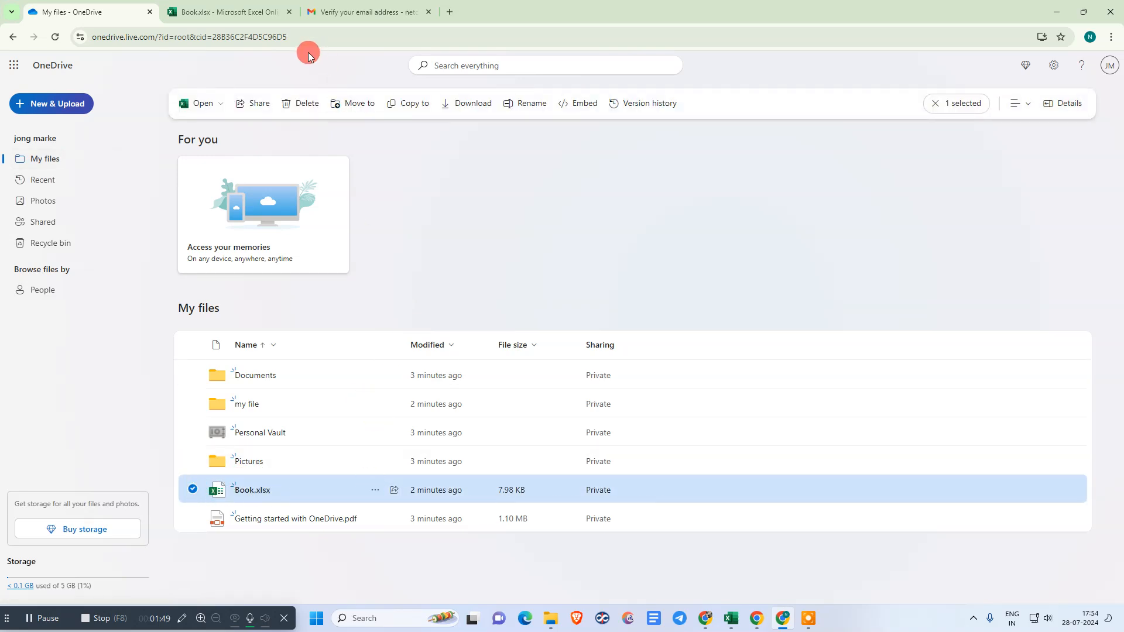
pyautogui.click(307, 103)
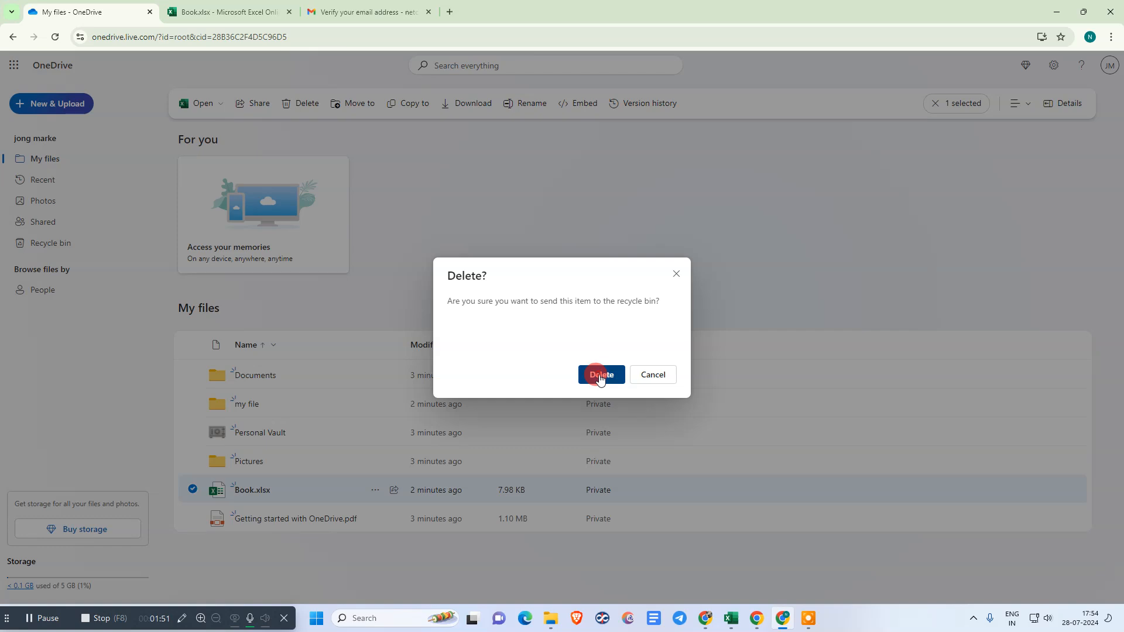
pyautogui.click(601, 374)
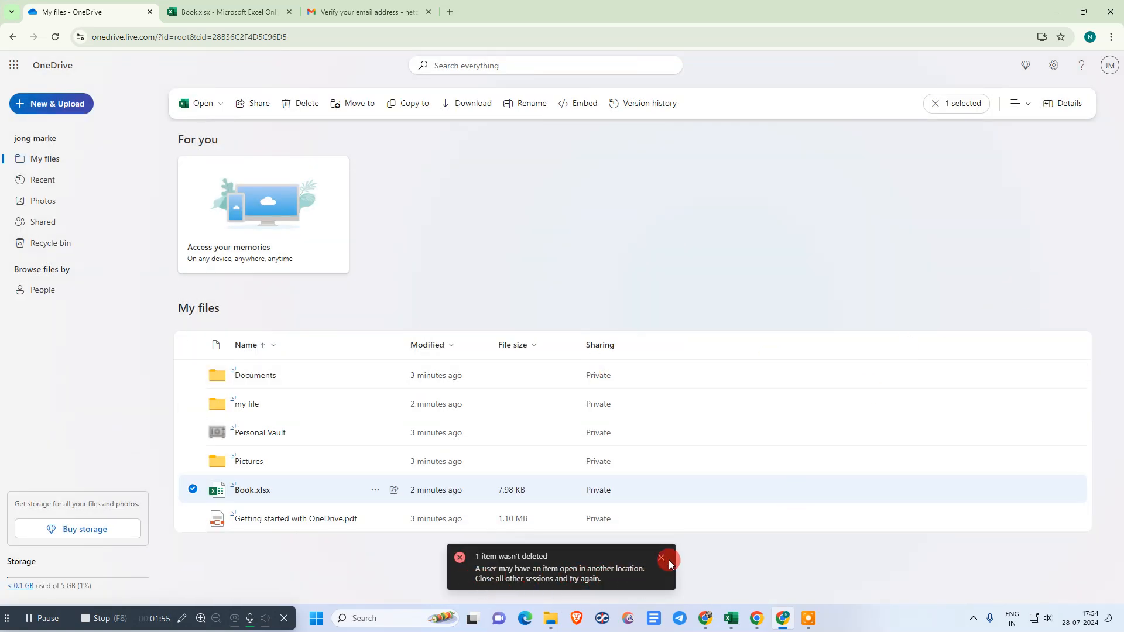
pyautogui.click(661, 559)
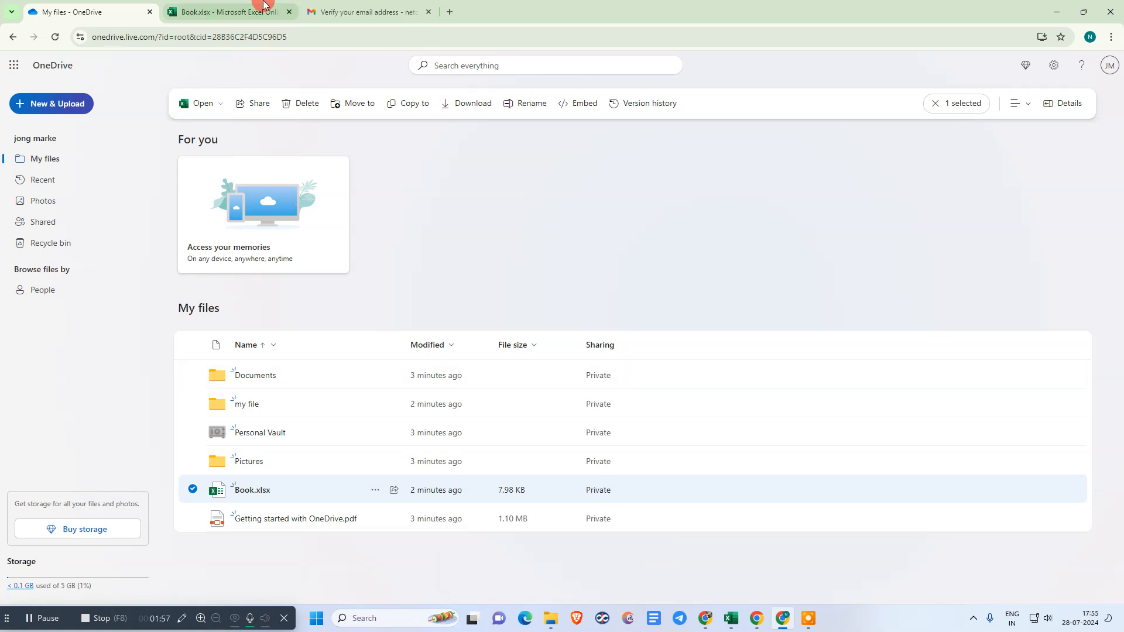
# Close the Excel tab holding Book.xlsx and confirm its deletion again.
pyautogui.click(288, 12)
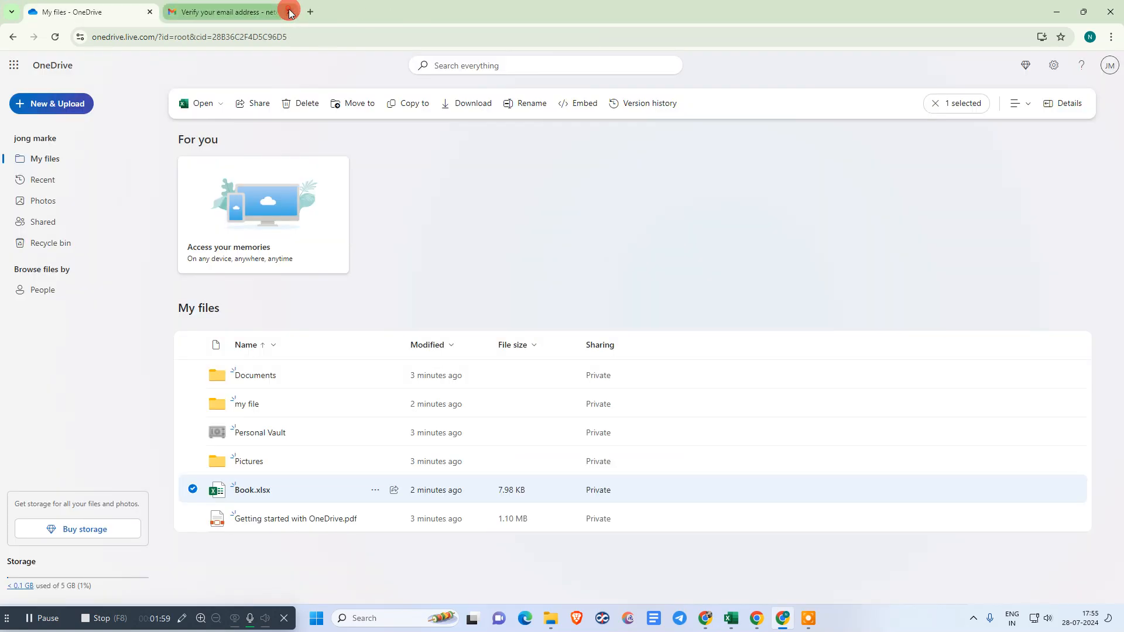
pyautogui.click(306, 103)
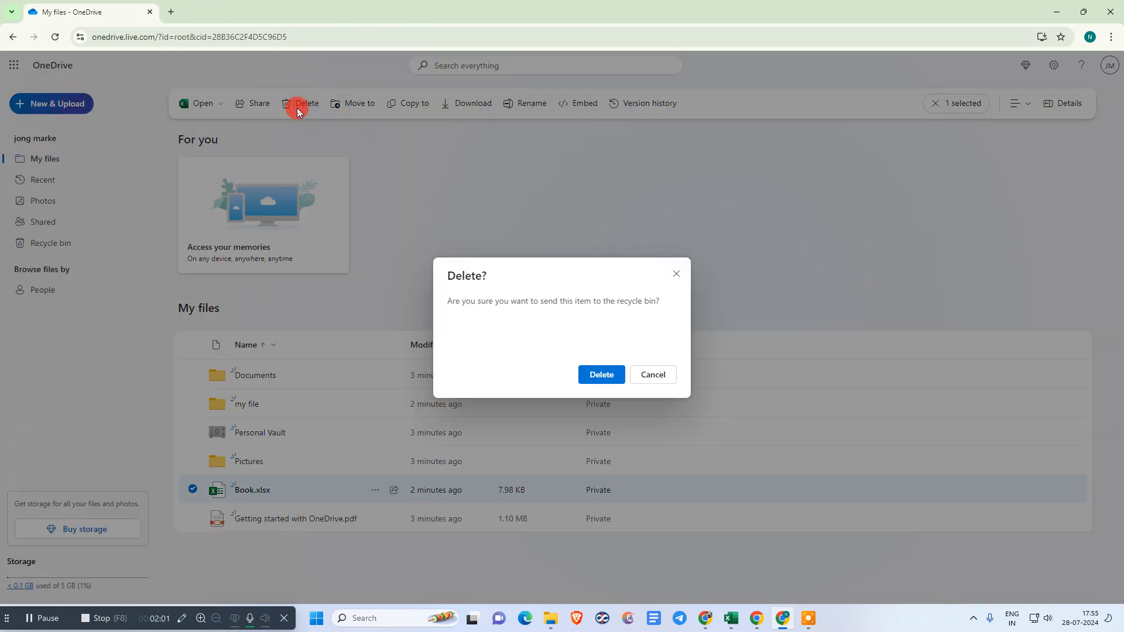
pyautogui.click(600, 374)
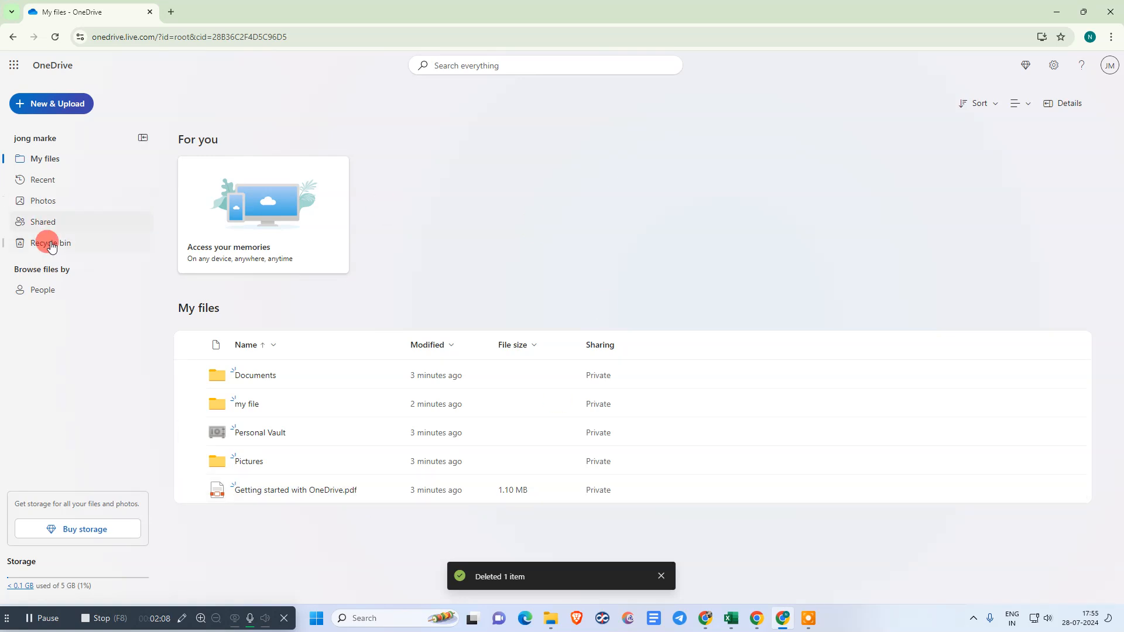
# Open the Recycle bin listing the deleted Book.xlsx and hide the details pane.
pyautogui.click(51, 243)
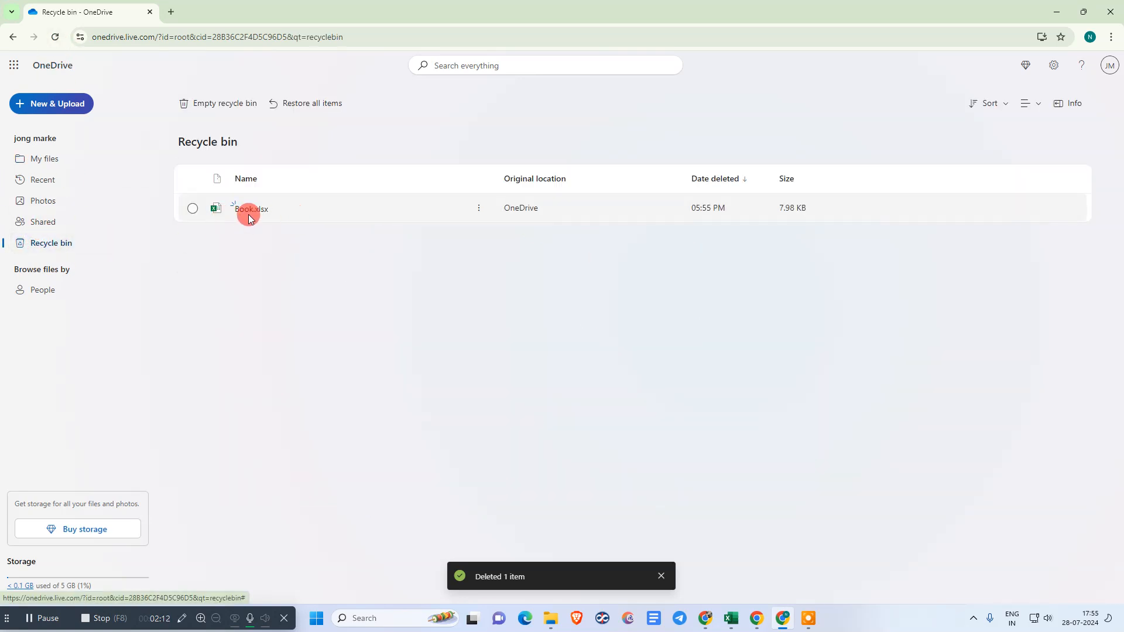
pyautogui.moveTo(400, 197)
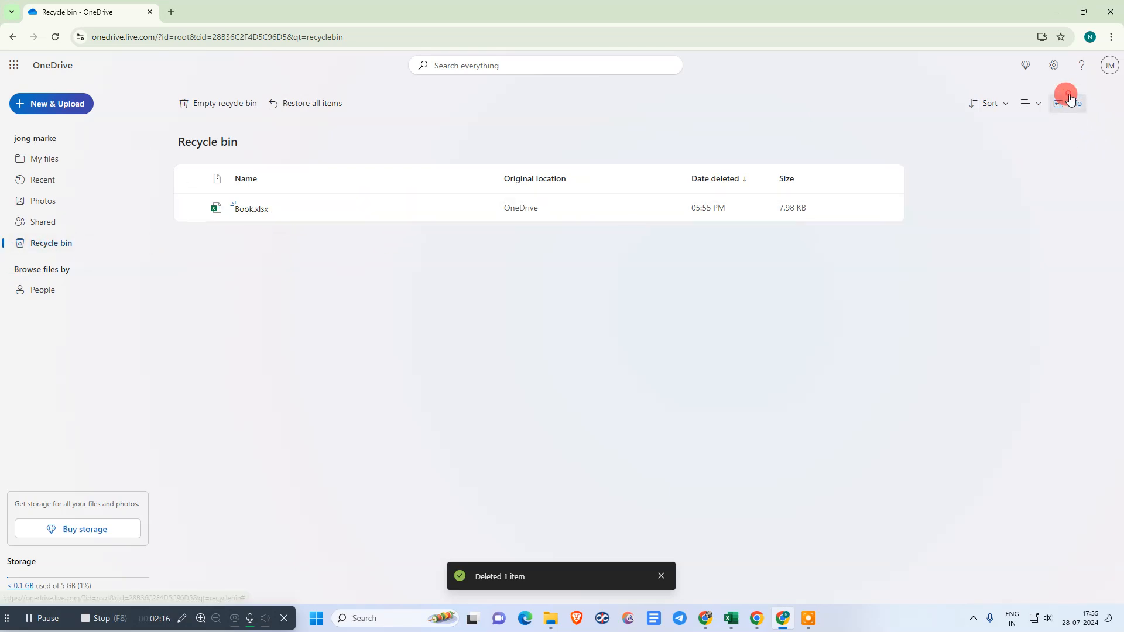
pyautogui.click(1067, 96)
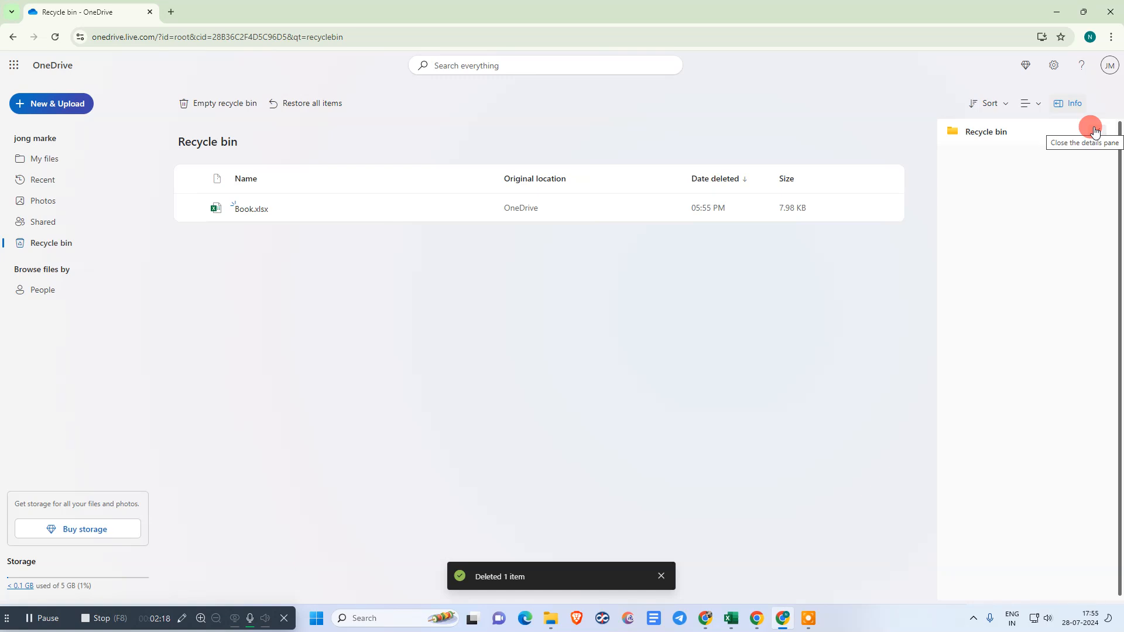
pyautogui.moveTo(1018, 147)
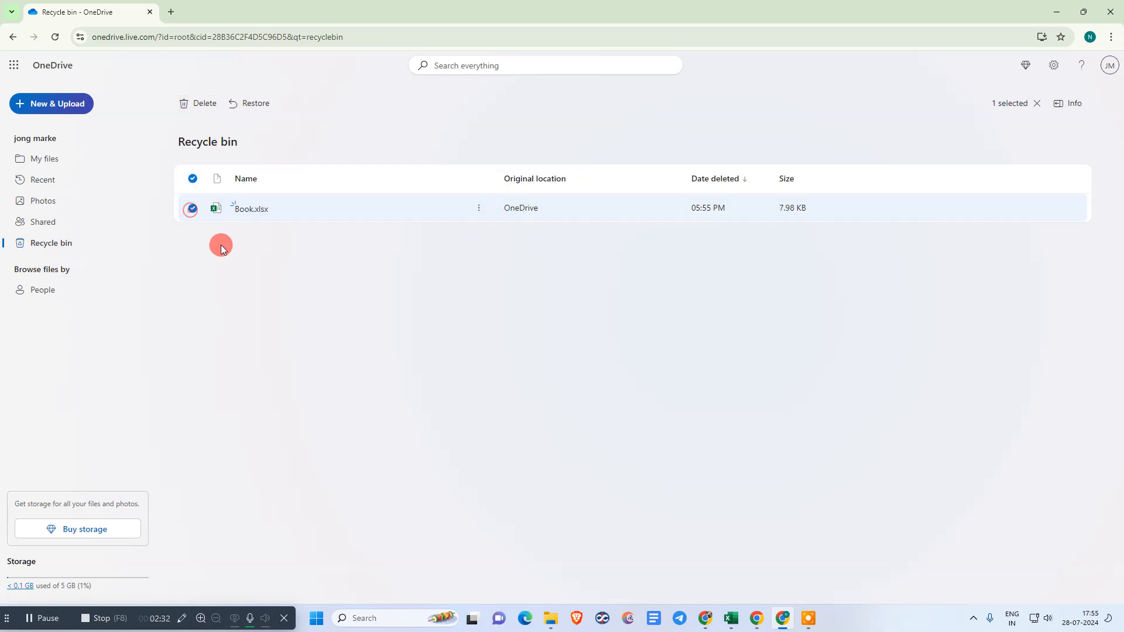
# Choose Delete from Book.xlsx's actions menu to raise the Permanently delete? warning.
pyautogui.click(478, 208)
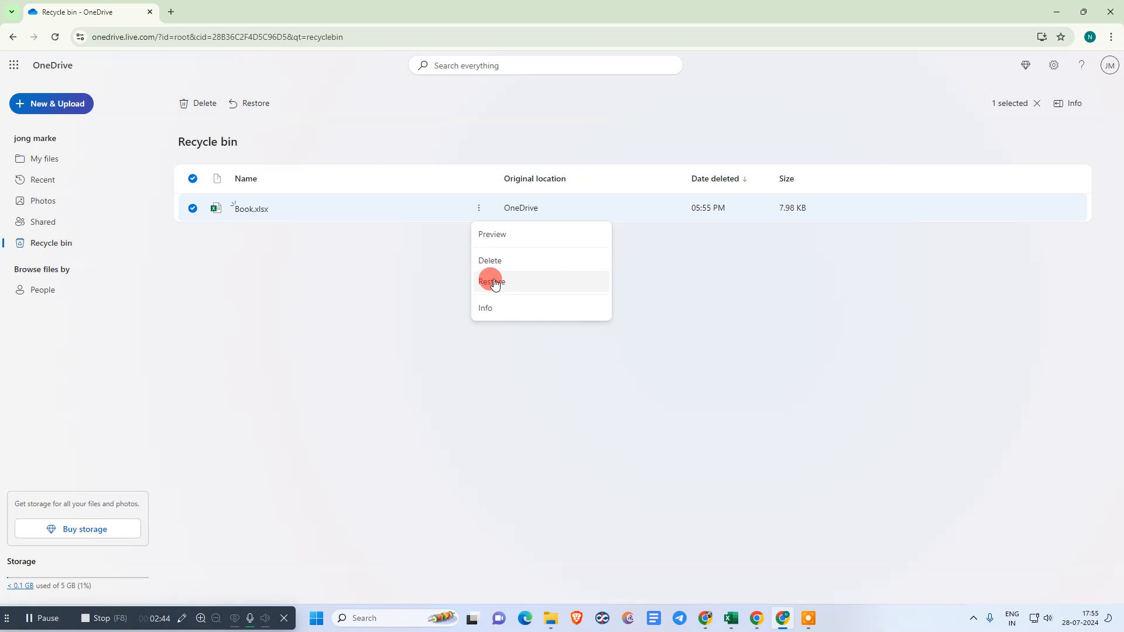
pyautogui.click(490, 260)
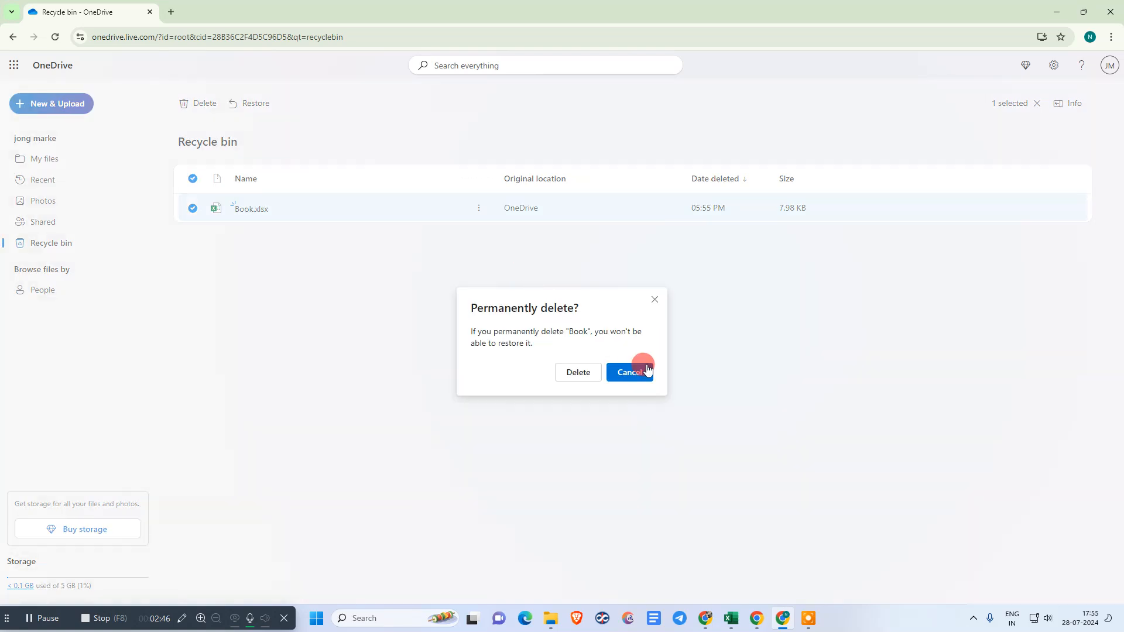